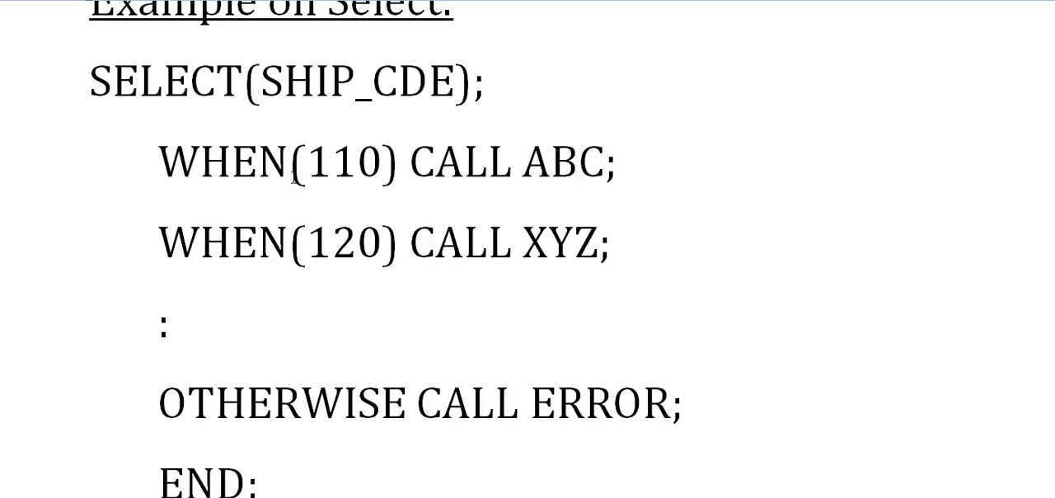
pyautogui.click(91, 81)
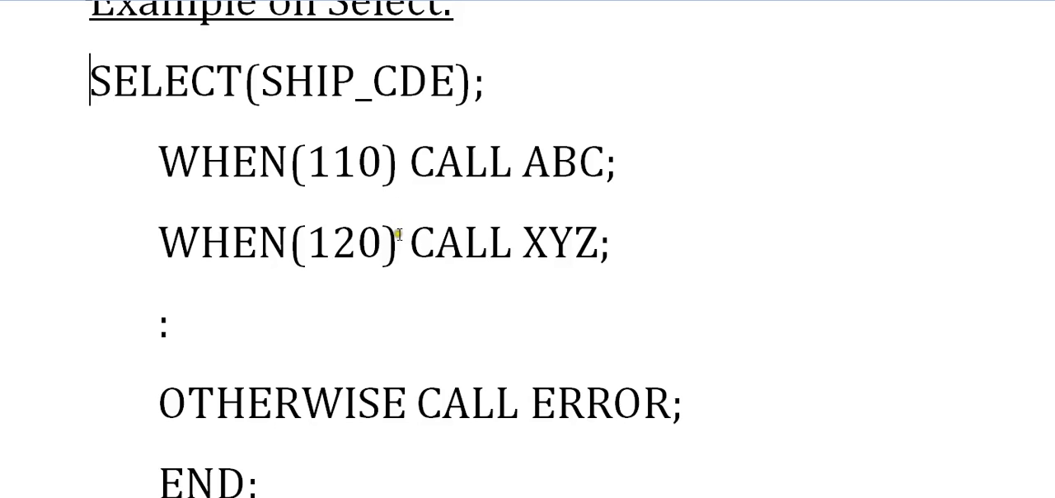
pyautogui.moveTo(610, 194)
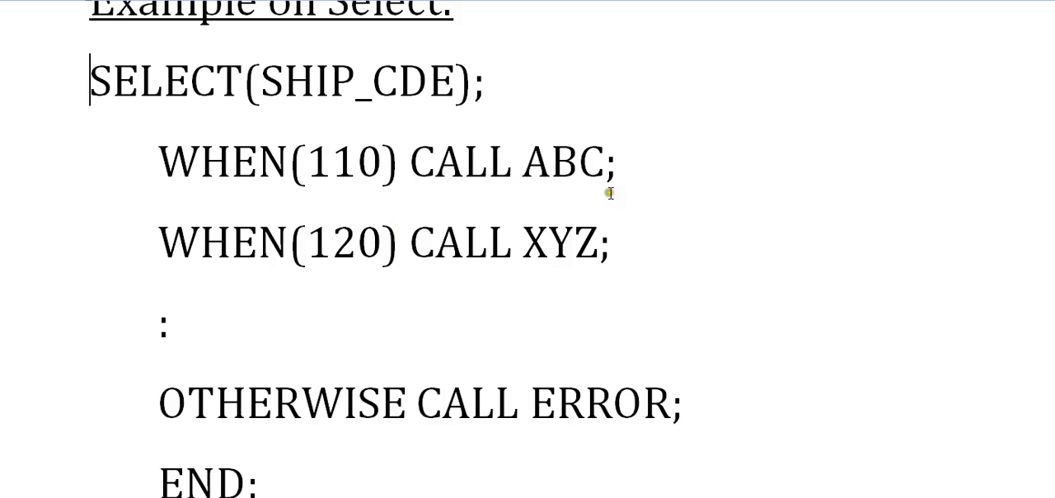
pyautogui.moveTo(577, 250)
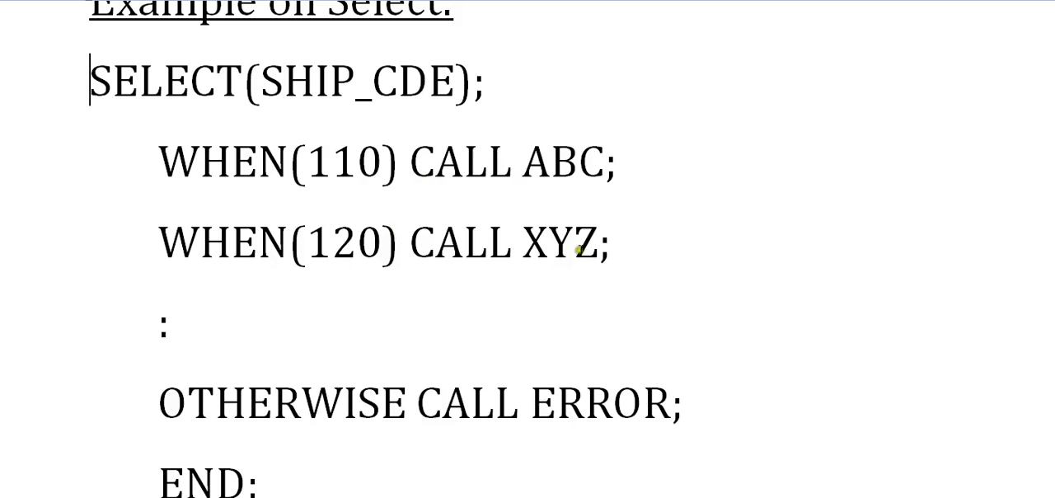
pyautogui.moveTo(391, 306)
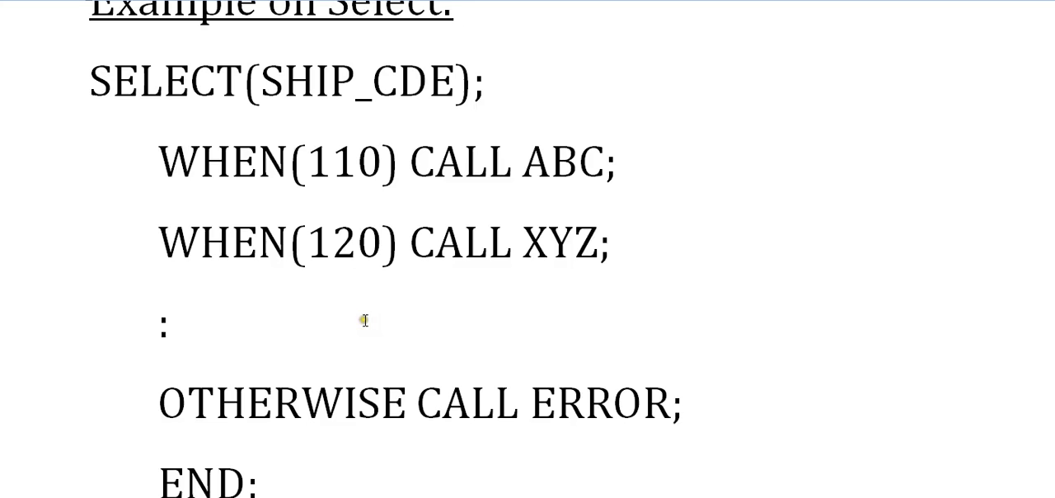
pyautogui.click(91, 79)
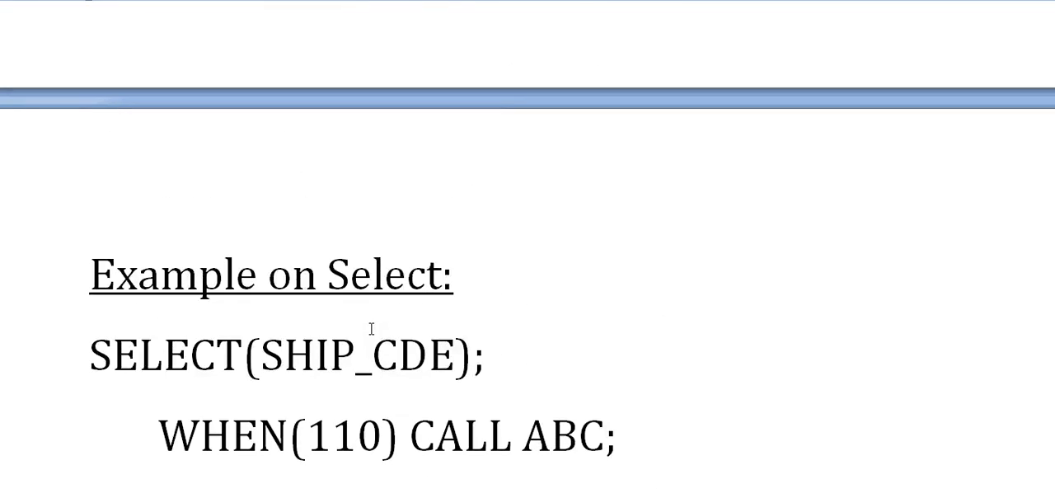
pyautogui.scroll(-3)
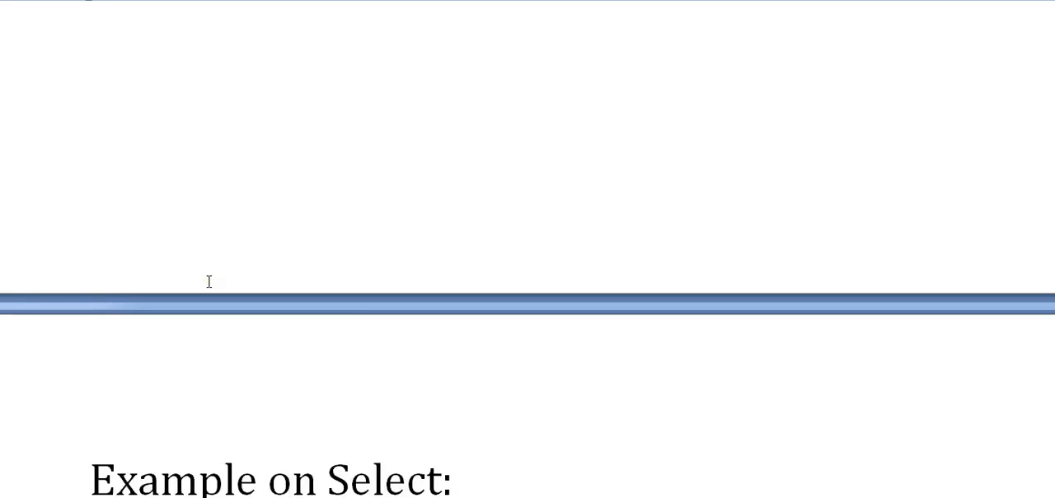